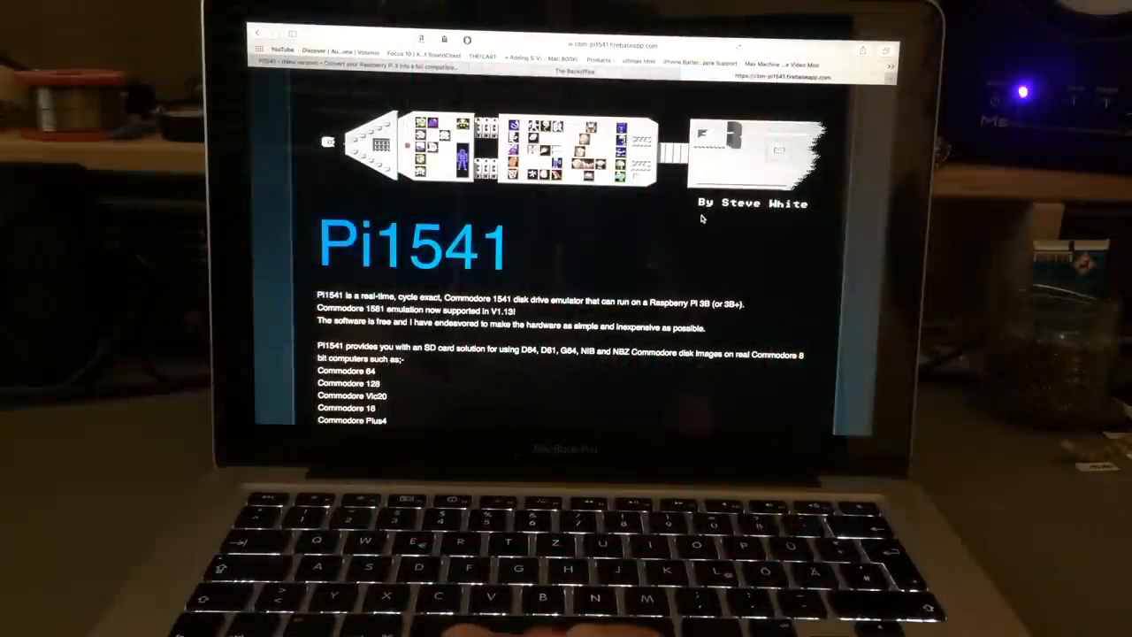
- Scroll down through the Pi1541 floppy emulator article on Mingo's Commodorepage
{"action": "scroll", "scroll_direction": "down", "scroll_amount": 3}
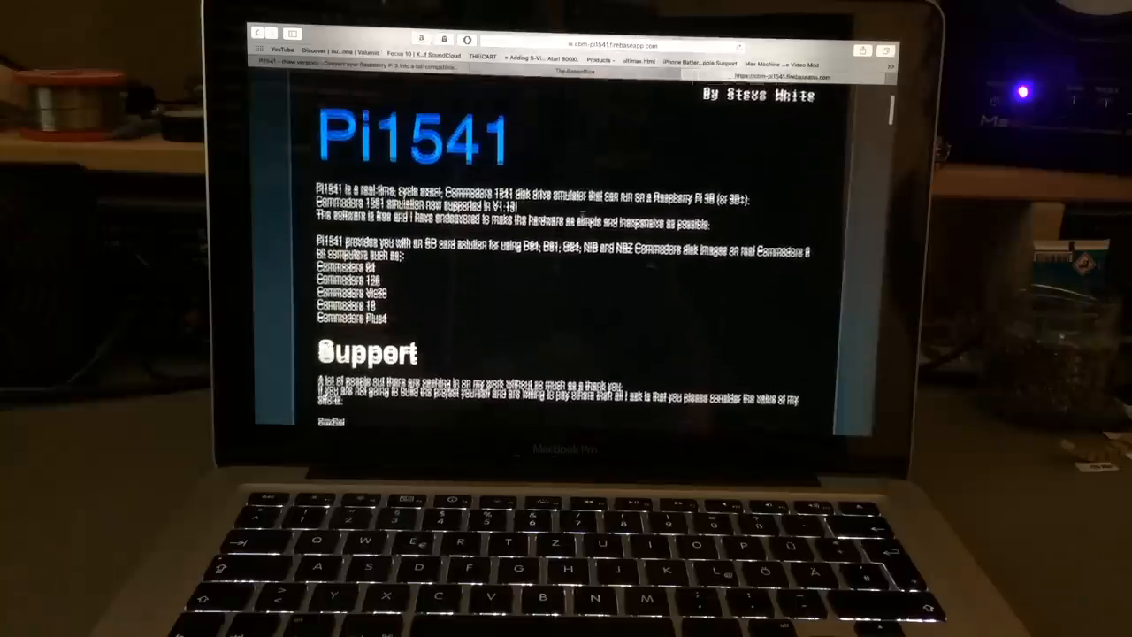
{"action": "scroll", "scroll_direction": "down", "scroll_amount": 3}
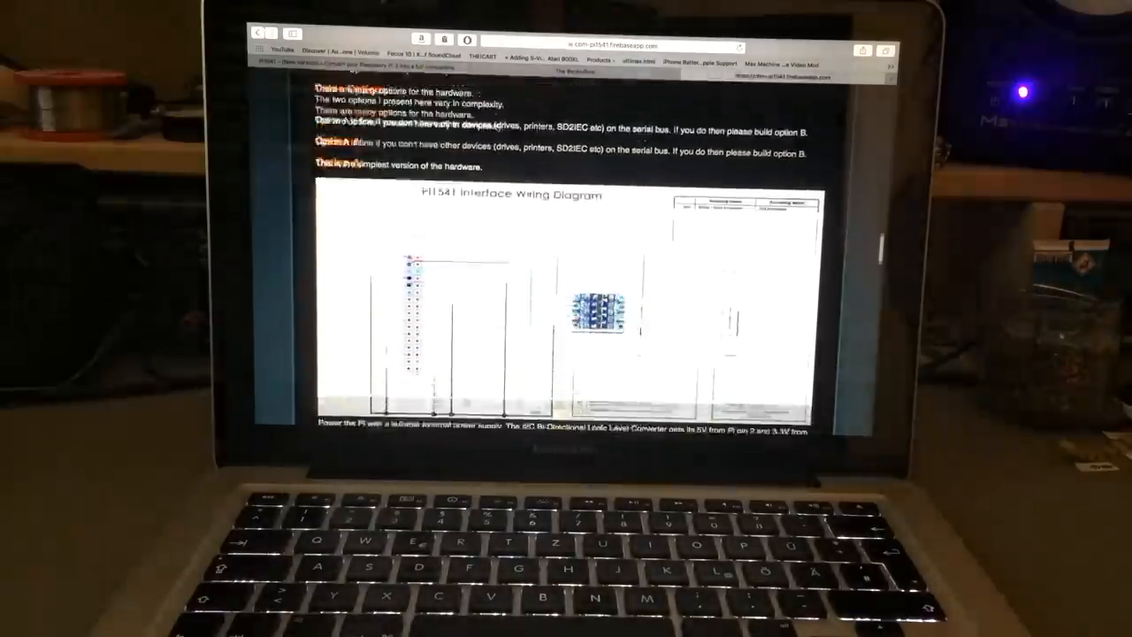
{"action": "scroll", "scroll_direction": "down", "scroll_amount": 3}
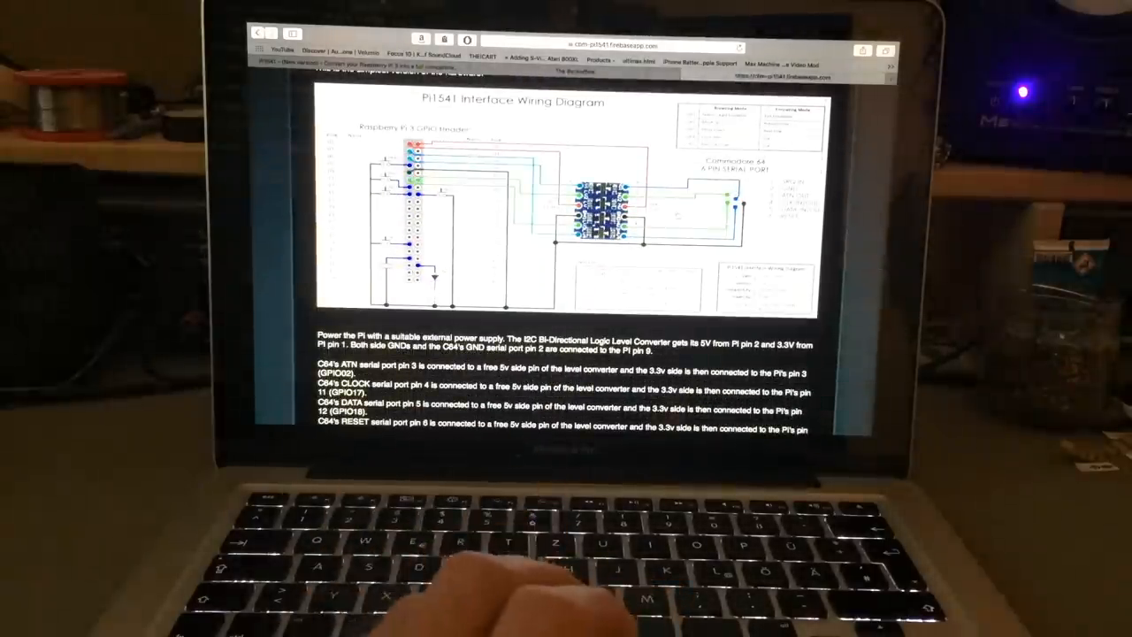
{"action": "scroll", "scroll_direction": "down", "scroll_amount": 3}
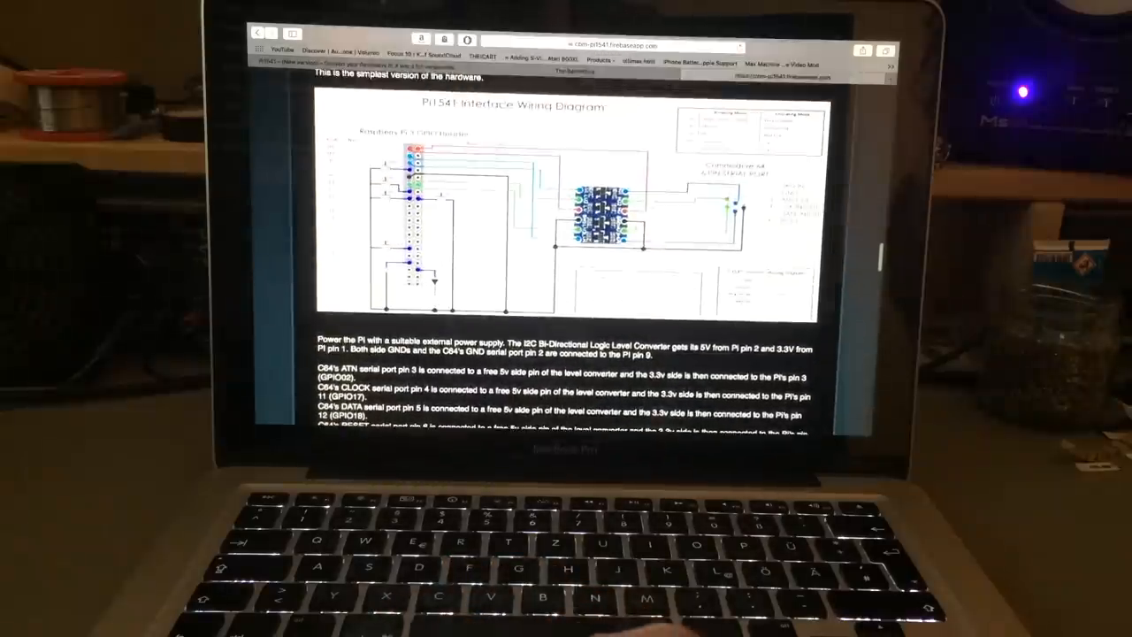
{"action": "scroll", "scroll_direction": "down", "scroll_amount": 3}
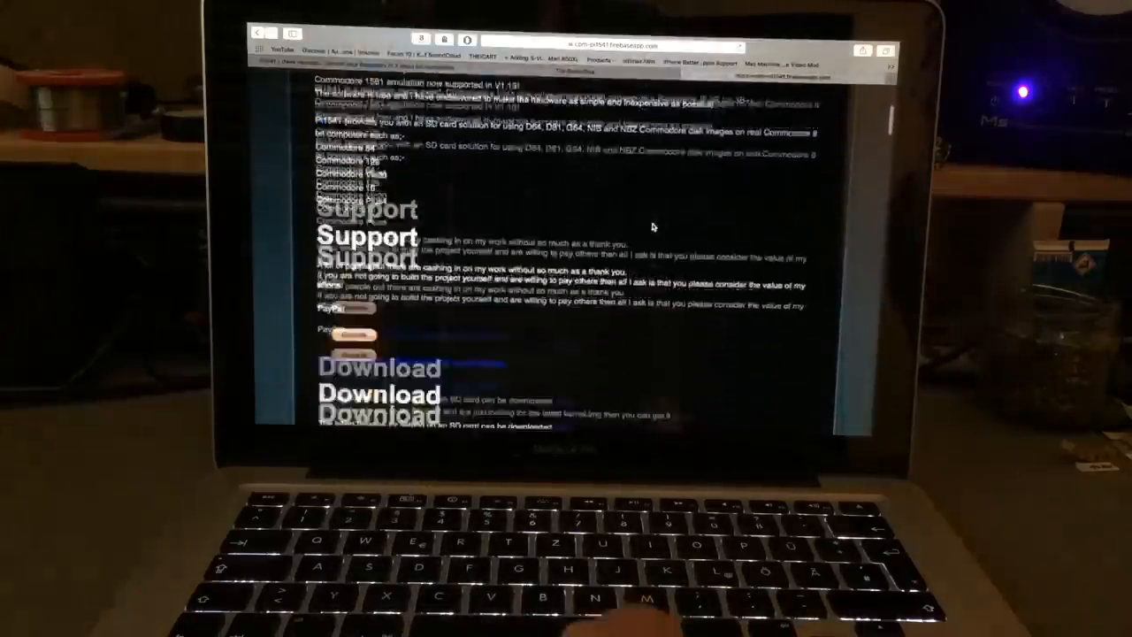
{"action": "scroll", "scroll_direction": "down", "scroll_amount": 3}
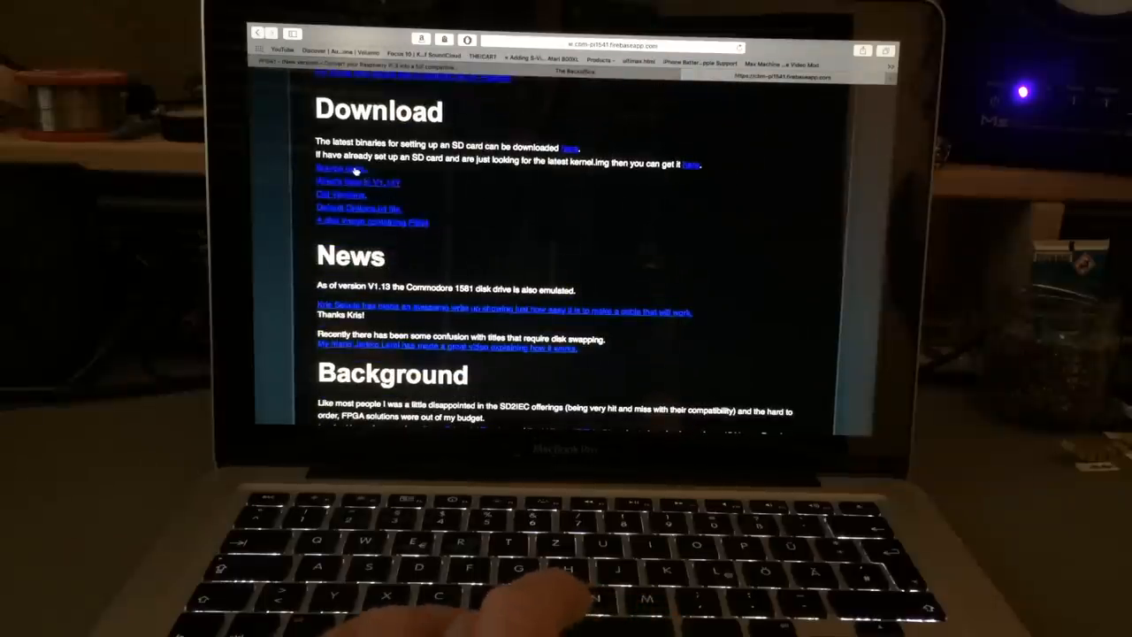
{"action": "scroll", "scroll_direction": "down", "scroll_amount": 3}
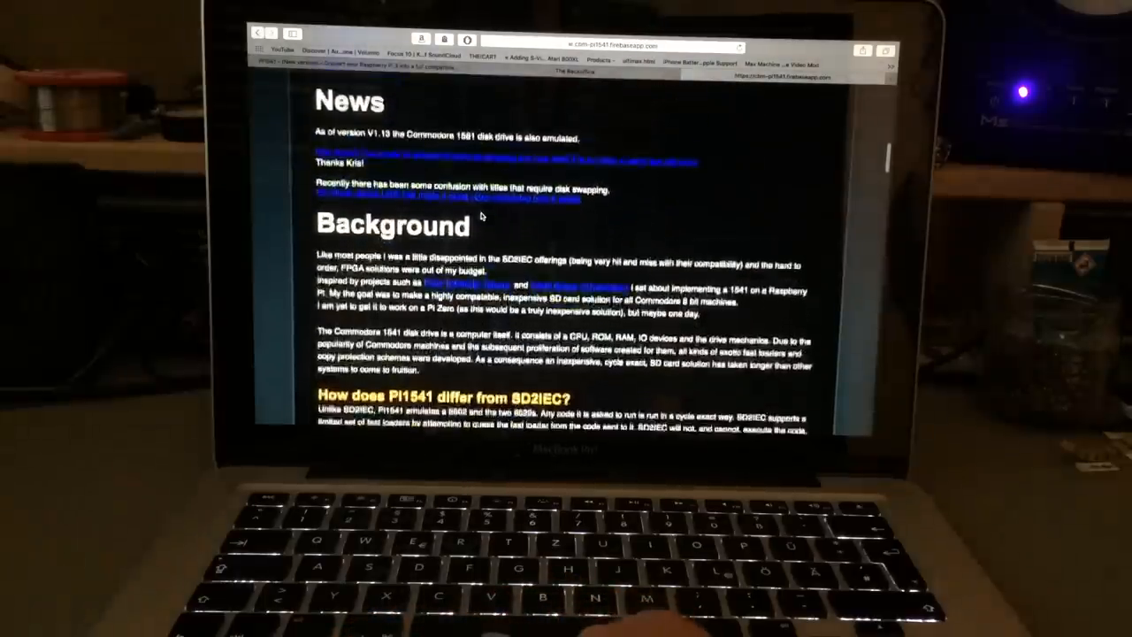
{"action": "scroll", "scroll_direction": "down", "scroll_amount": 3}
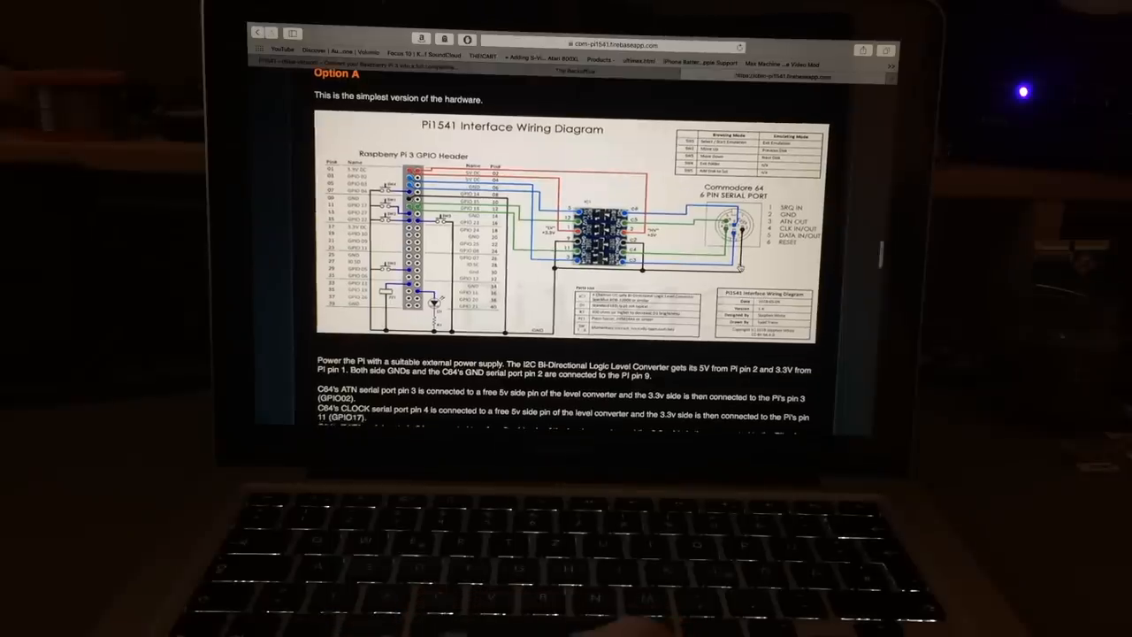
{"action": "scroll", "scroll_direction": "down", "scroll_amount": 3}
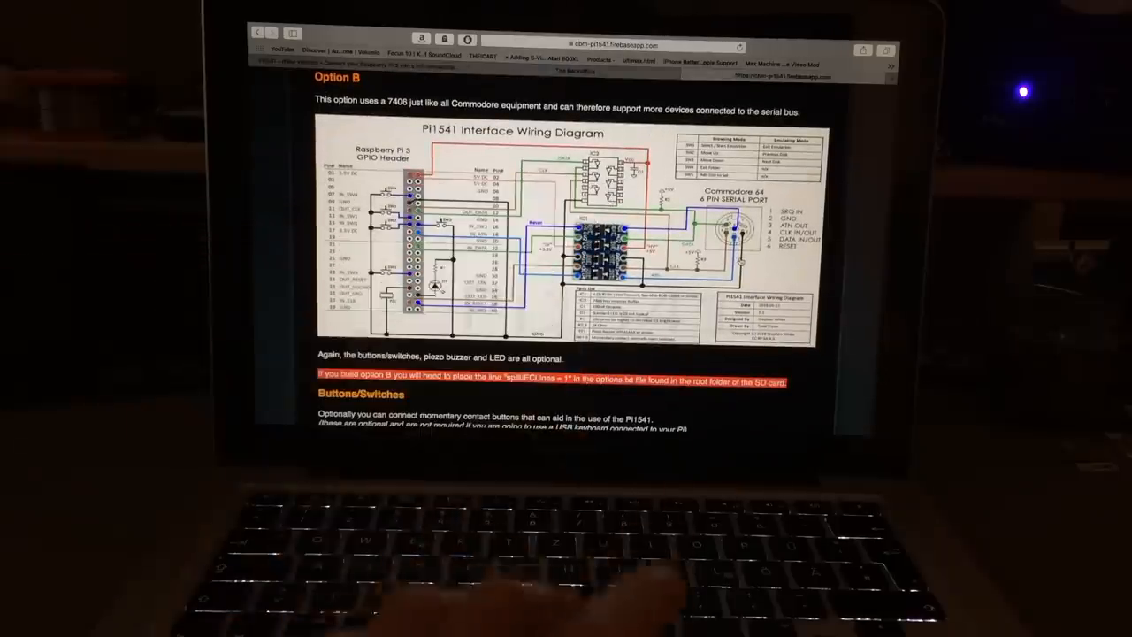
{"action": "scroll", "scroll_direction": "down", "scroll_amount": 3}
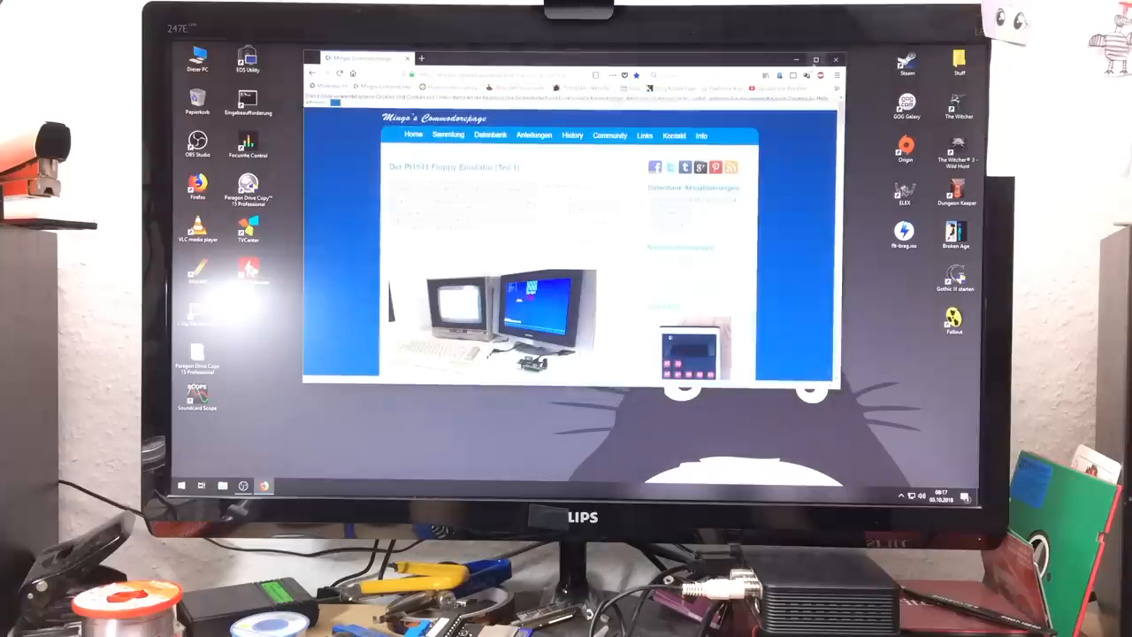
- Maximize the Chrome window and continue reading further down the Pi1541 article
{"action": "left_click", "coordinate": [818, 57]}
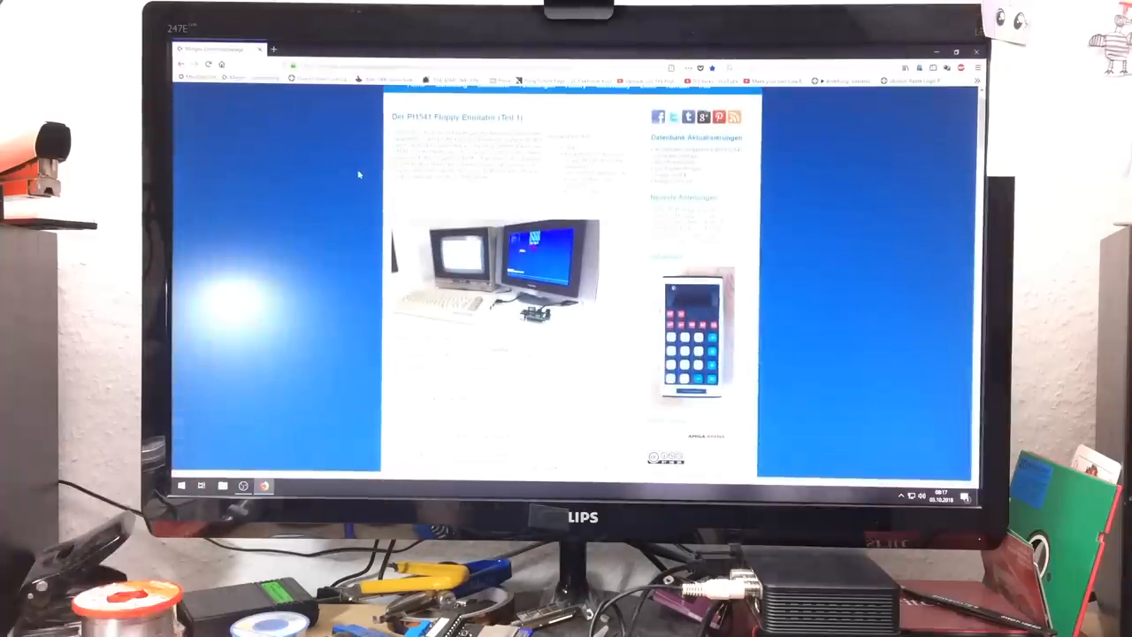
{"action": "scroll", "scroll_direction": "down", "scroll_amount": 3}
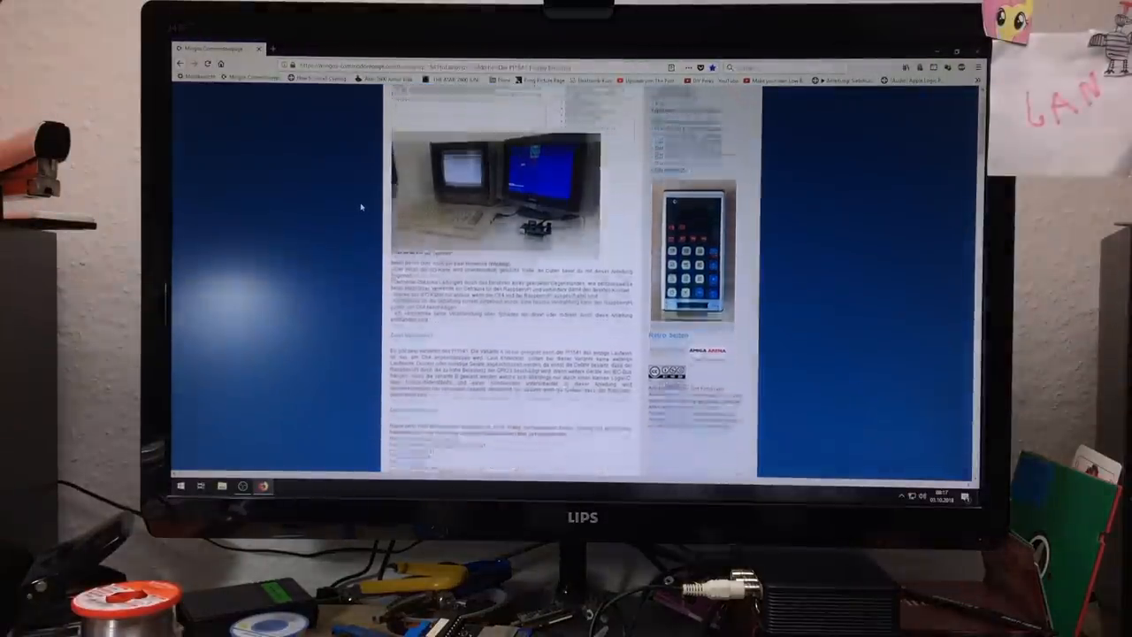
{"action": "scroll", "scroll_direction": "down", "scroll_amount": 3}
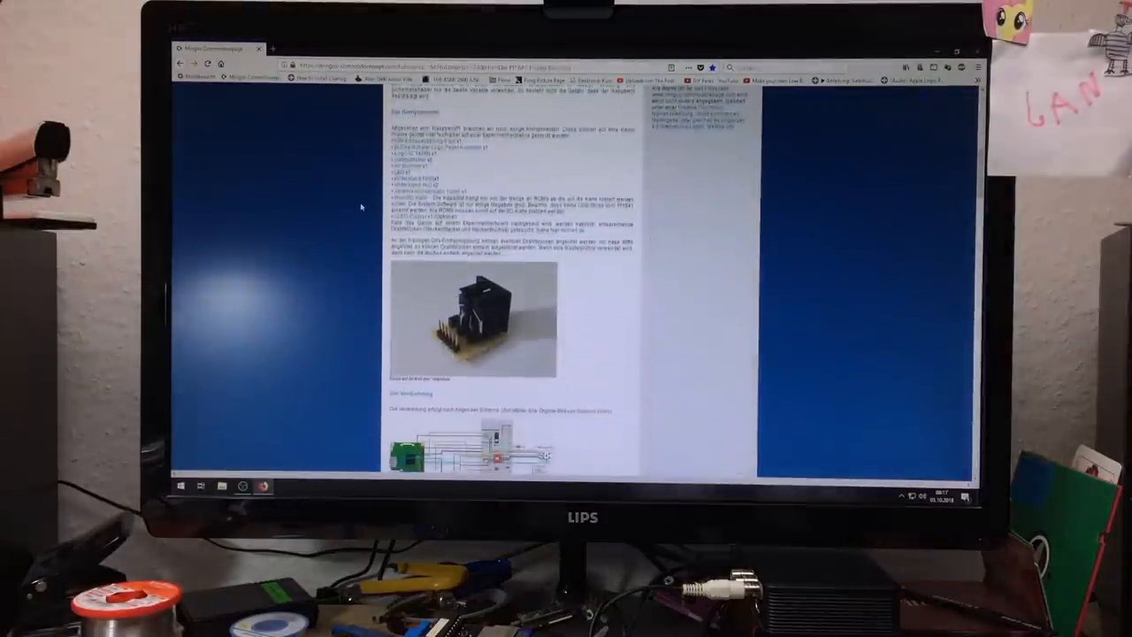
{"action": "scroll", "scroll_direction": "down", "scroll_amount": 3}
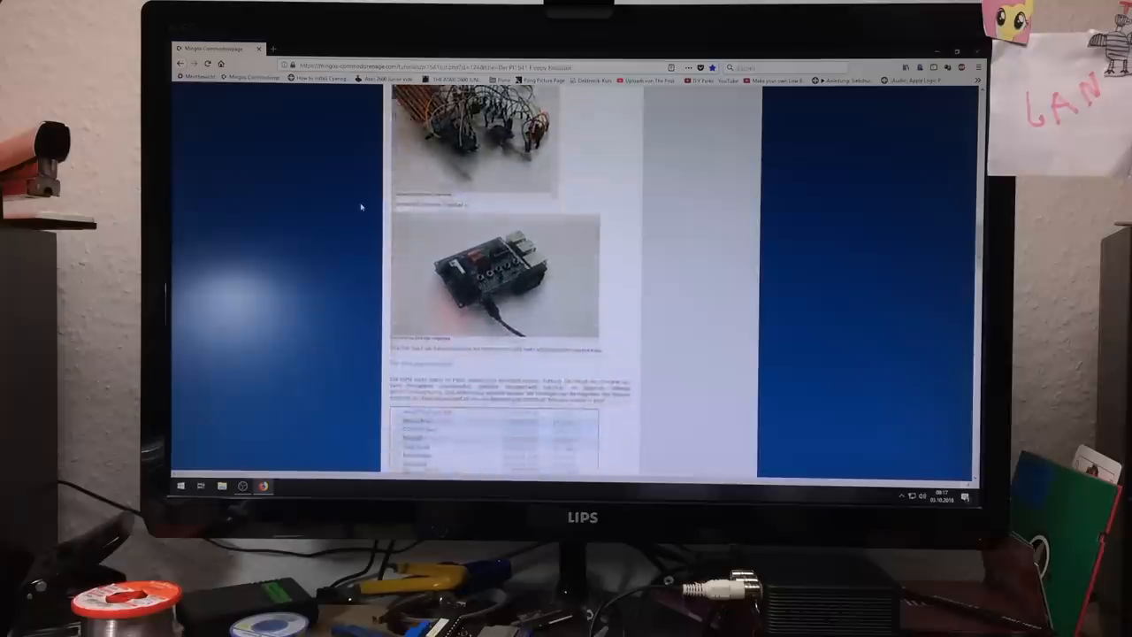
{"action": "scroll", "scroll_direction": "down", "scroll_amount": 3}
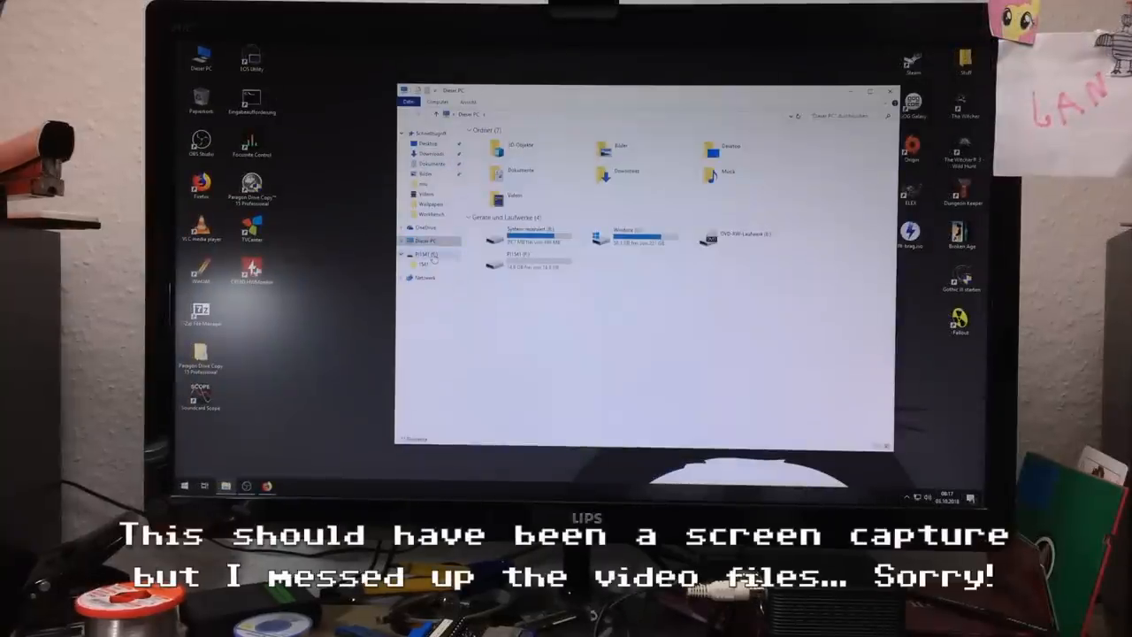
- Bring up the context menu for the removable SD card drive in This PC
{"action": "right_click", "coordinate": [431, 255]}
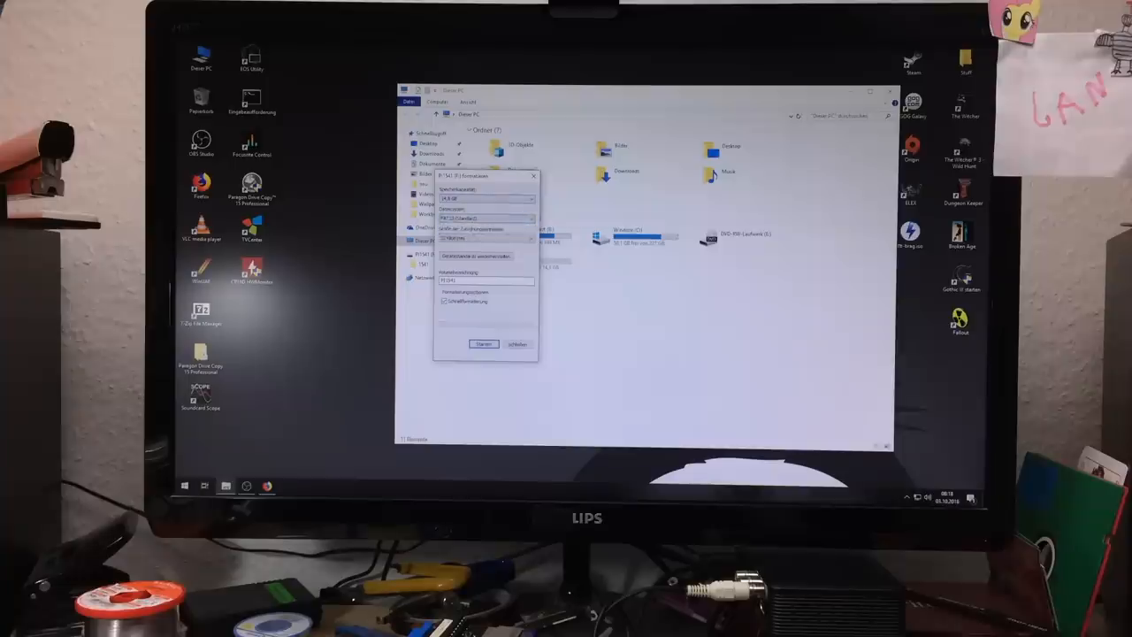
- Format the SD card as FAT32, confirming the erase and dismissing the completion notice
{"action": "left_click", "coordinate": [530, 237]}
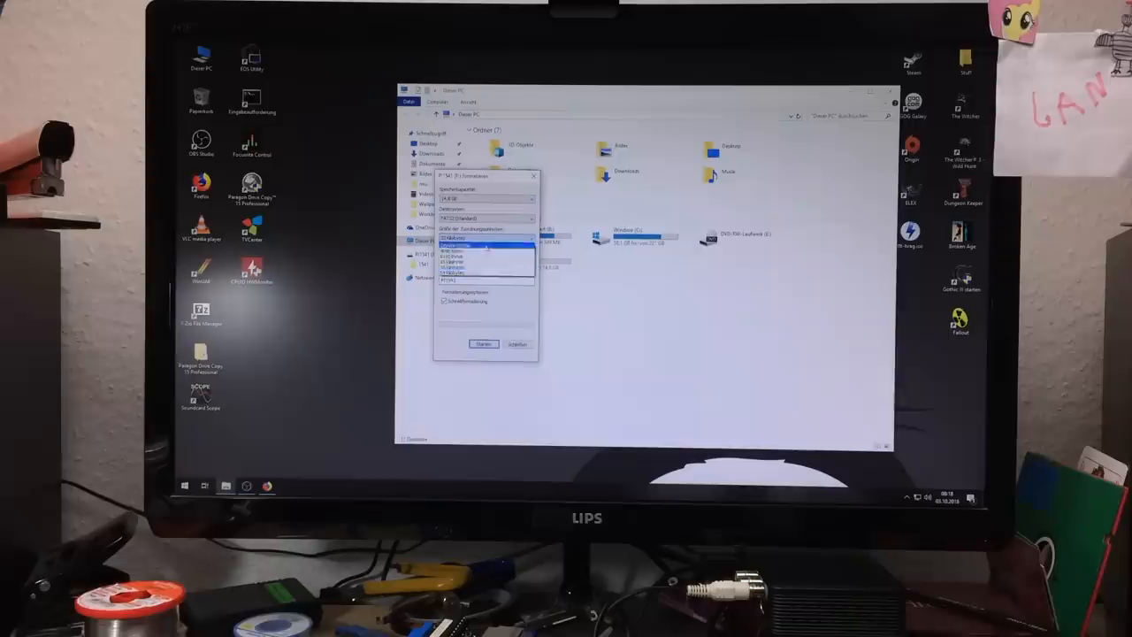
{"action": "left_click", "coordinate": [485, 251]}
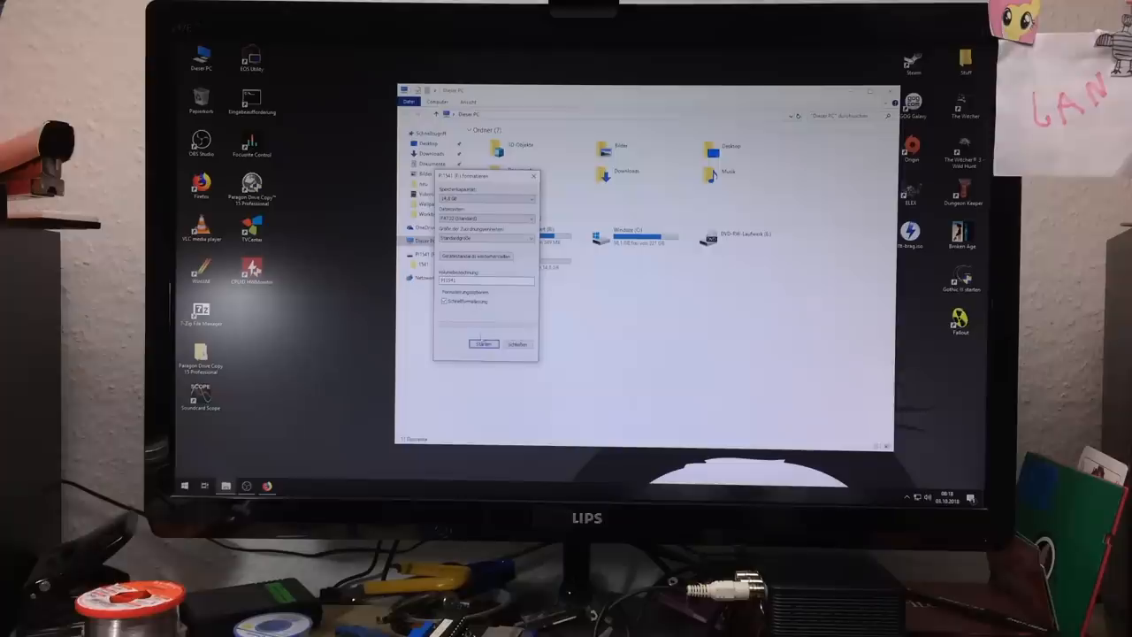
{"action": "left_click", "coordinate": [482, 343]}
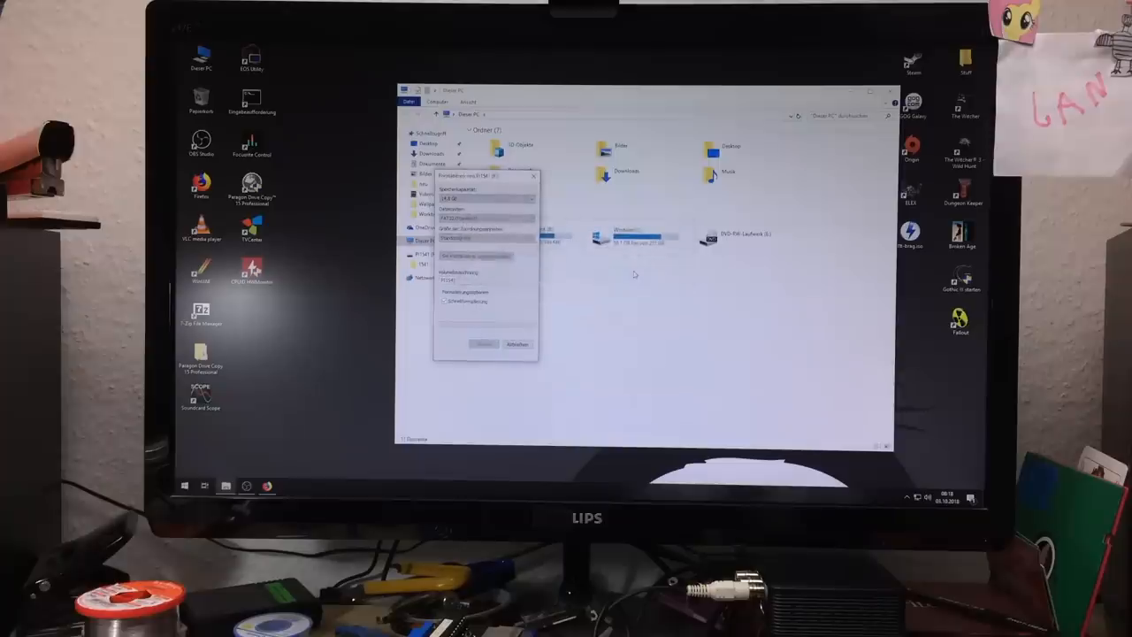
{"action": "left_click", "coordinate": [481, 343]}
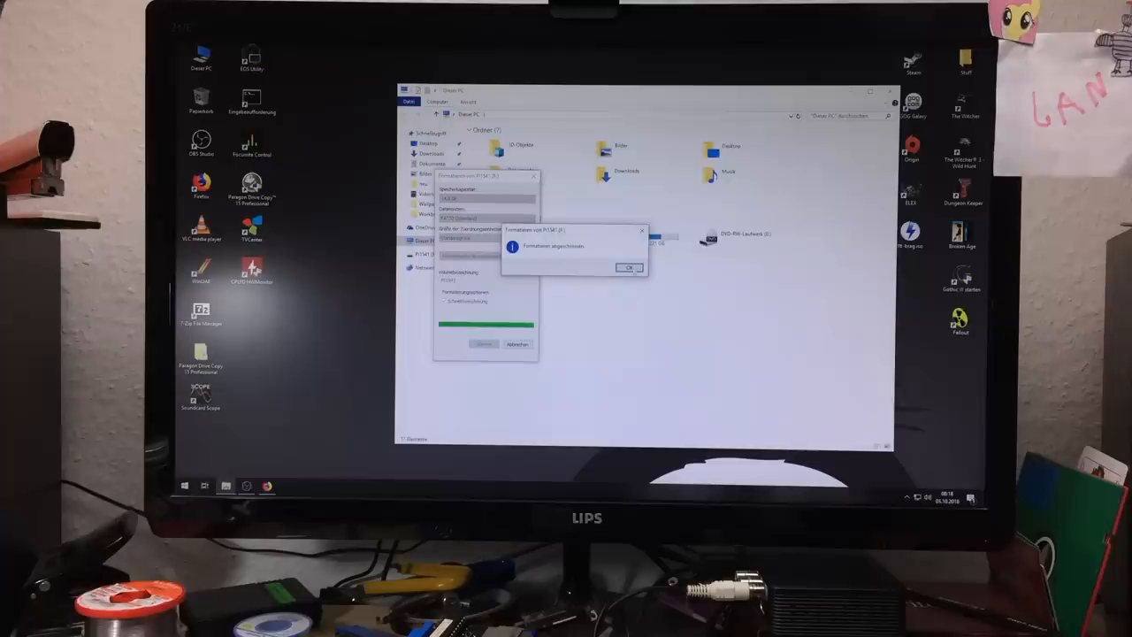
{"action": "left_click", "coordinate": [628, 269]}
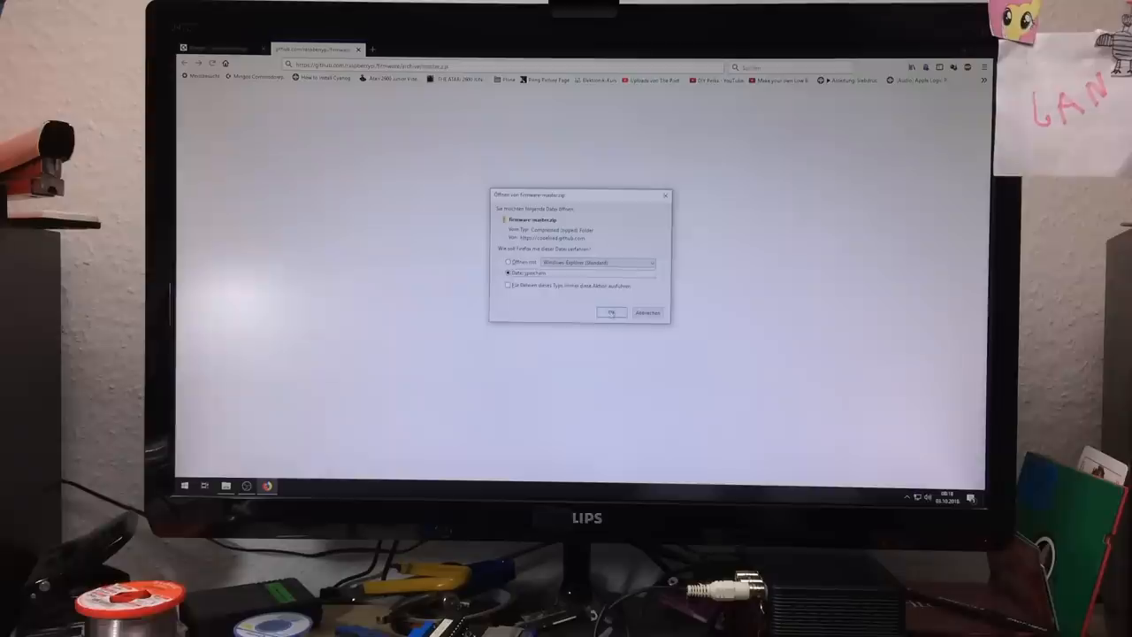
- Accept opening the downloaded Pi1541 boot files zip so it shows in Explorer
{"action": "left_click", "coordinate": [611, 311]}
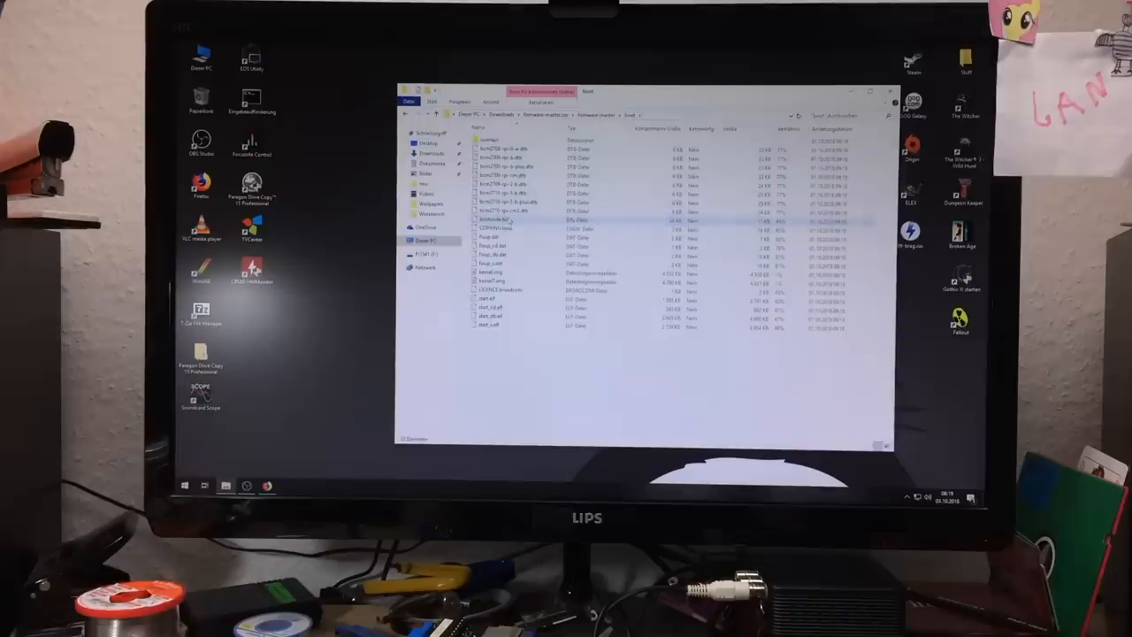
{"action": "left_click", "coordinate": [496, 219]}
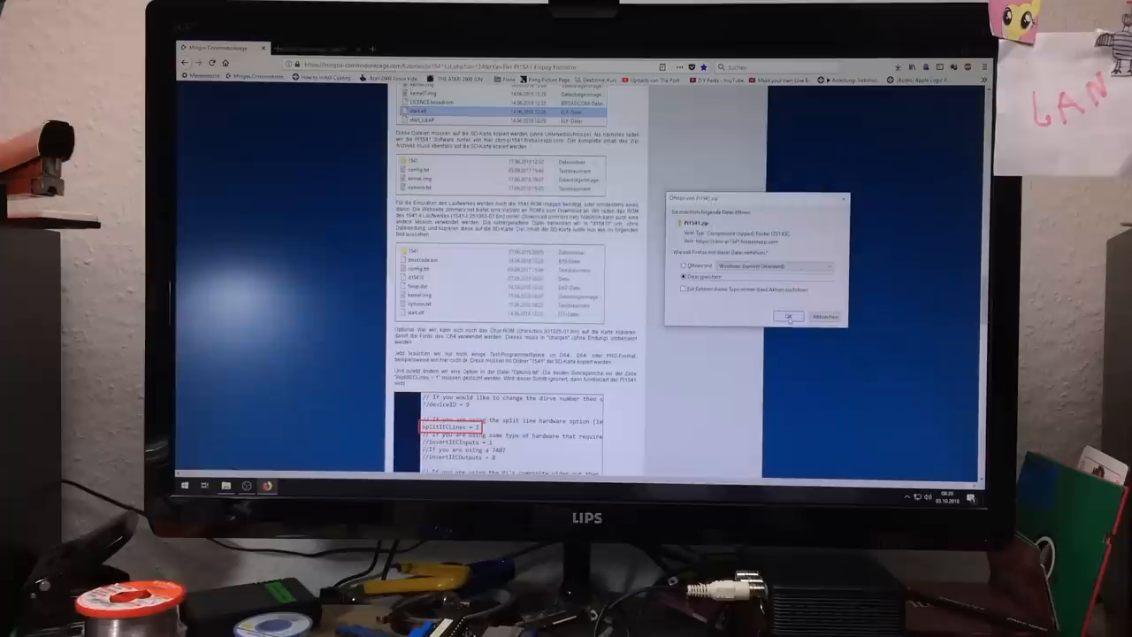
- Confirm saving the offered download before heading to the 1541 ROM archive page
{"action": "left_click", "coordinate": [789, 315]}
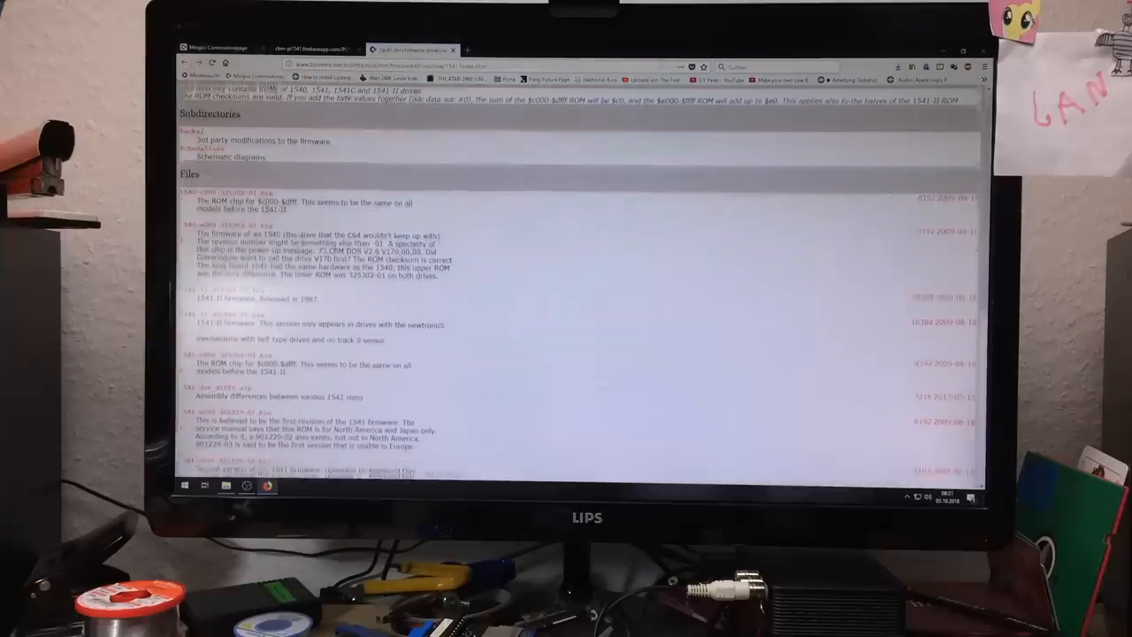
- Save the chosen 1541 drive ROM file from the ROM list via Save link as
{"action": "scroll", "scroll_direction": "down", "scroll_amount": 3}
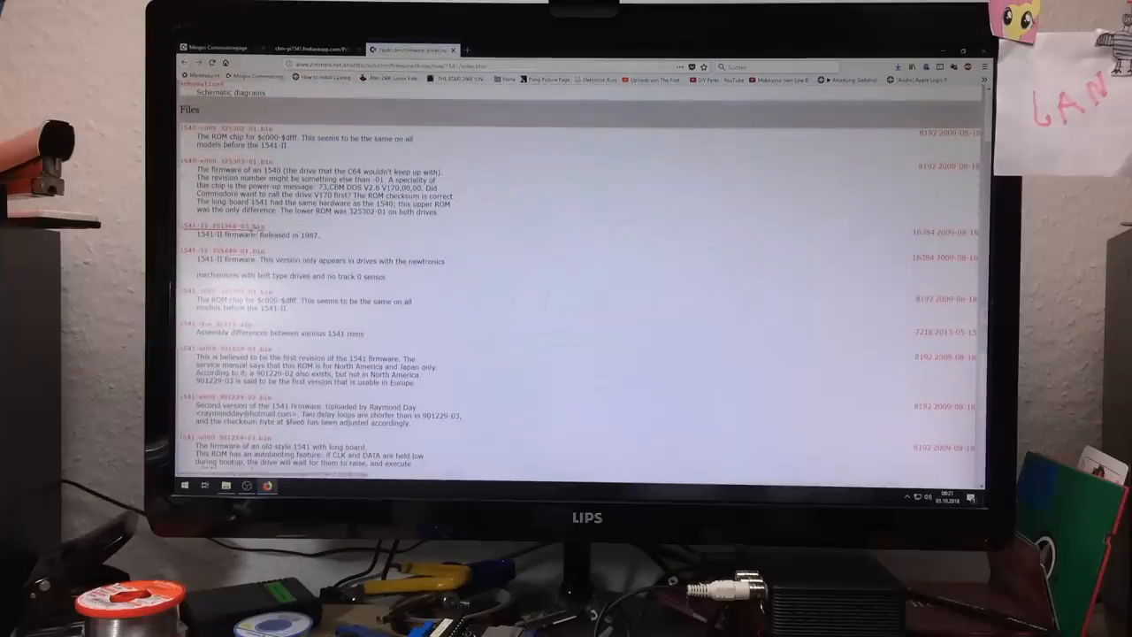
{"action": "right_click", "coordinate": [203, 237]}
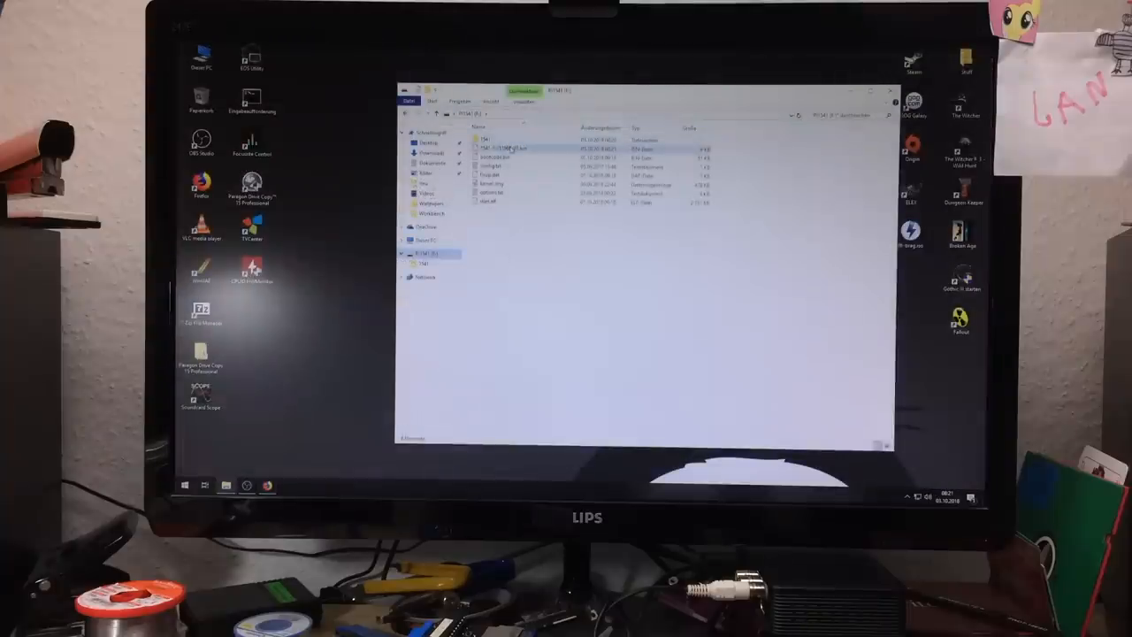
- Rename the drive ROM file on the card to d1541II, accepting the extension change
{"action": "right_click", "coordinate": [509, 148]}
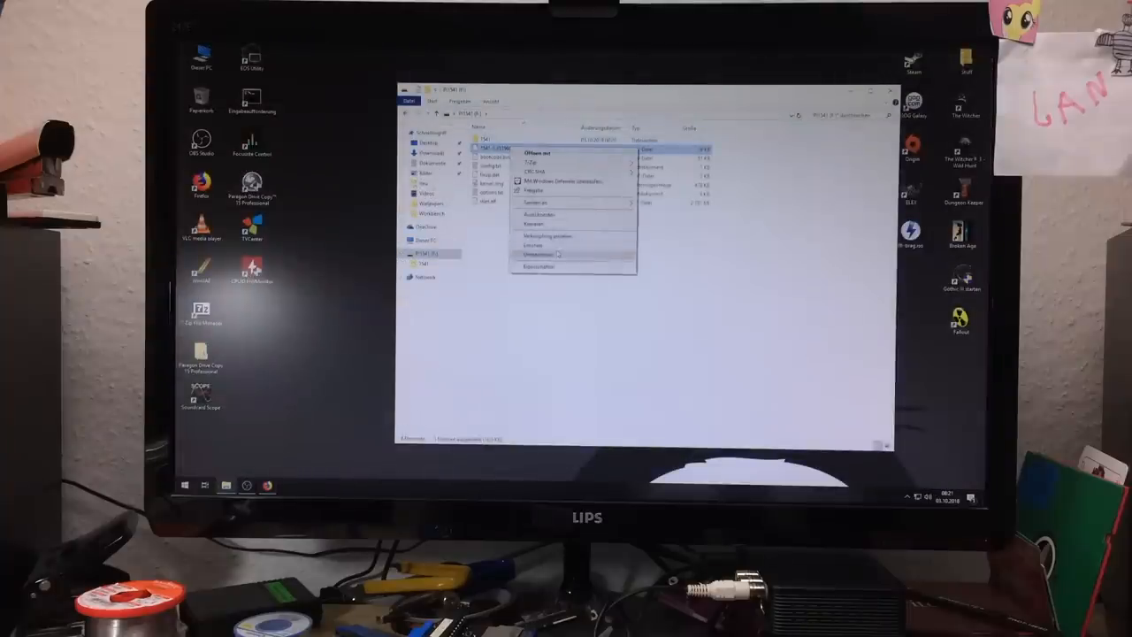
{"action": "left_click", "coordinate": [538, 255]}
{"action": "type", "text": "d1541ii"}
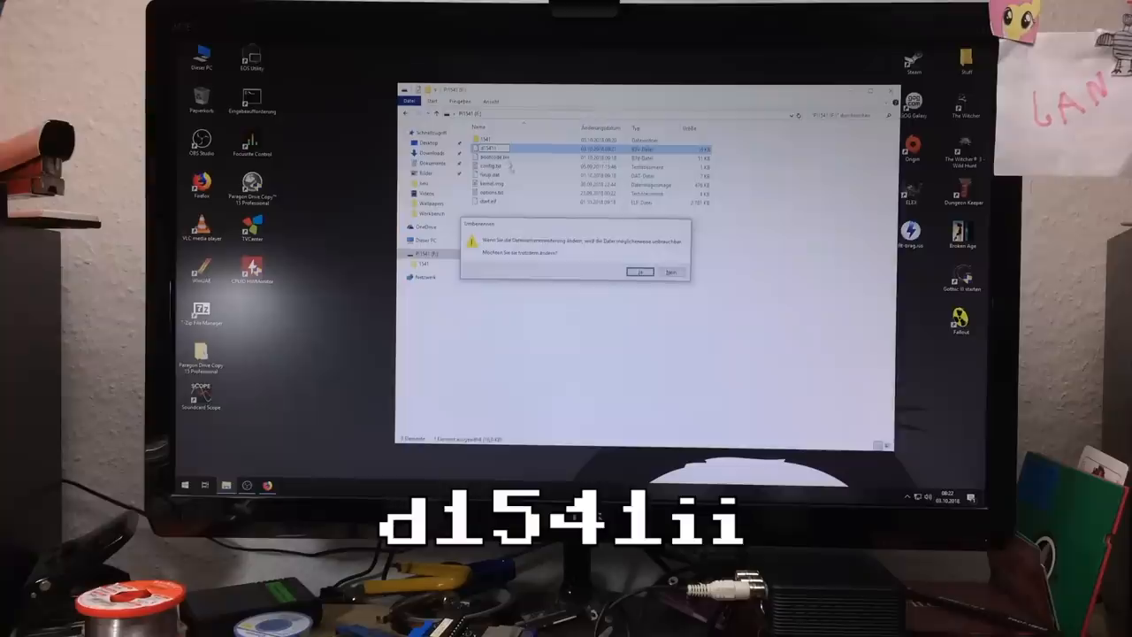
{"action": "left_click", "coordinate": [641, 273]}
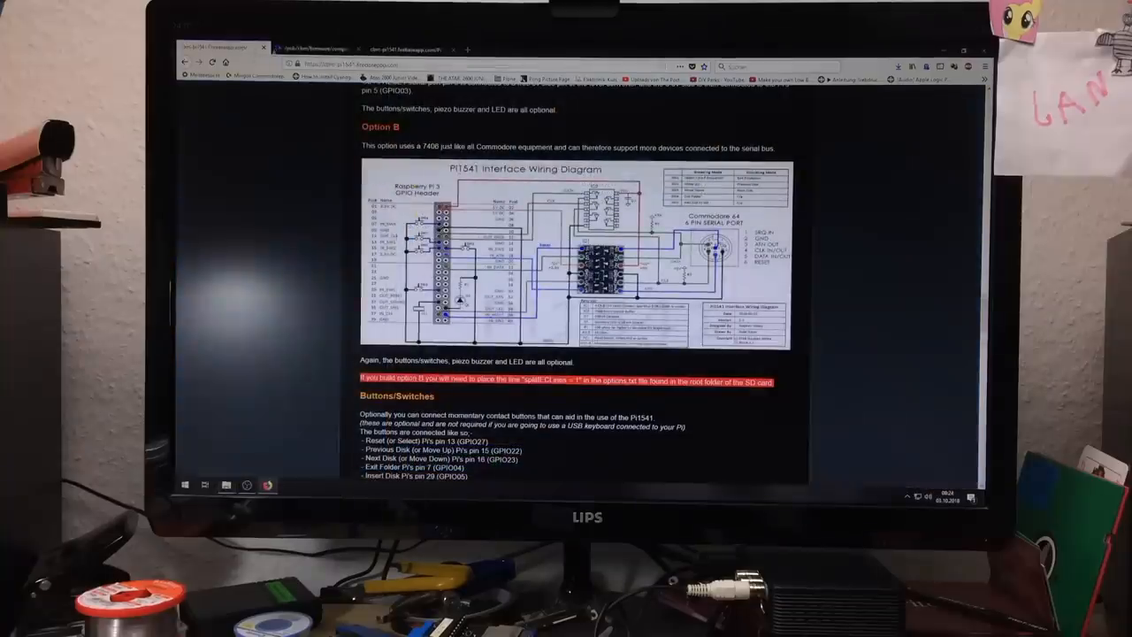
{"action": "left_click", "coordinate": [320, 48]}
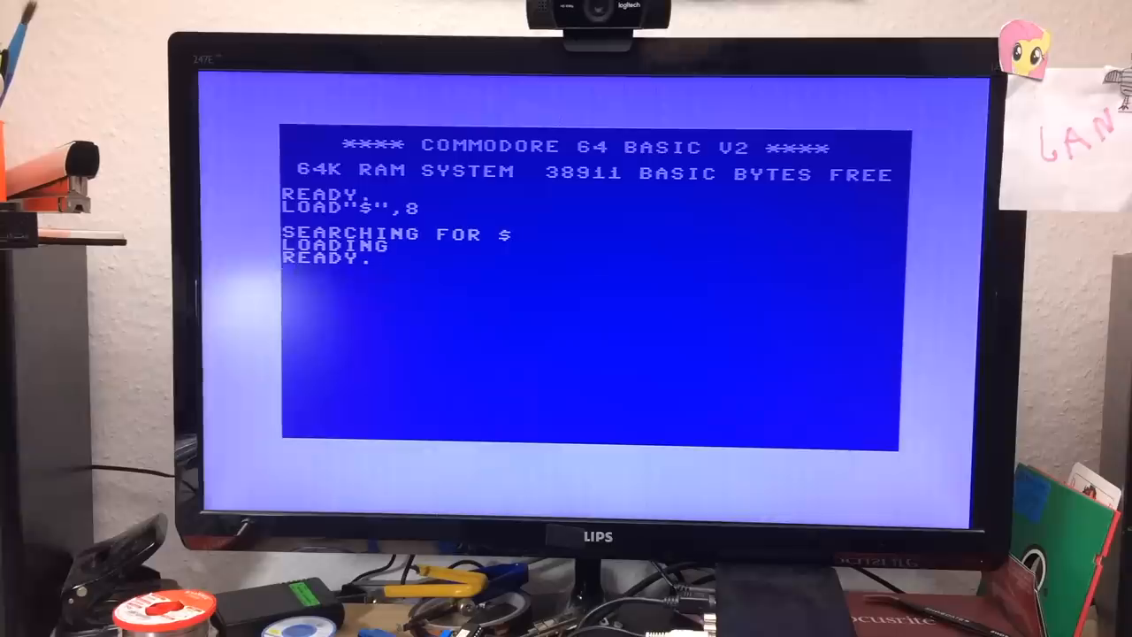
- Enter LIST to show drive 8's PI1541 directory with its FB programs
{"action": "type", "text": "LIST"}
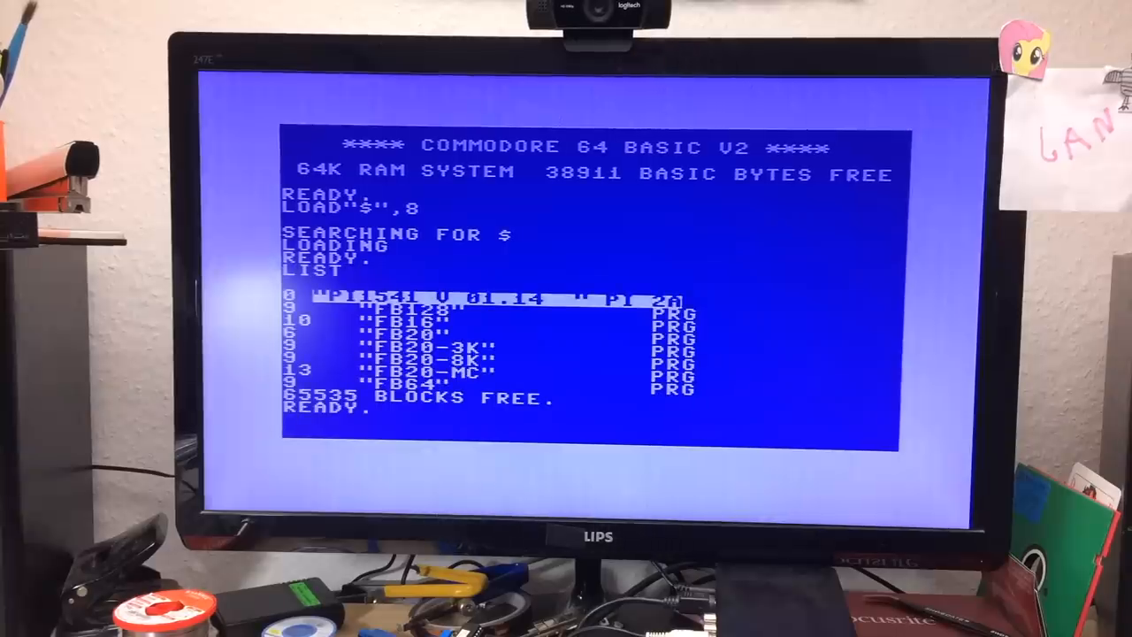